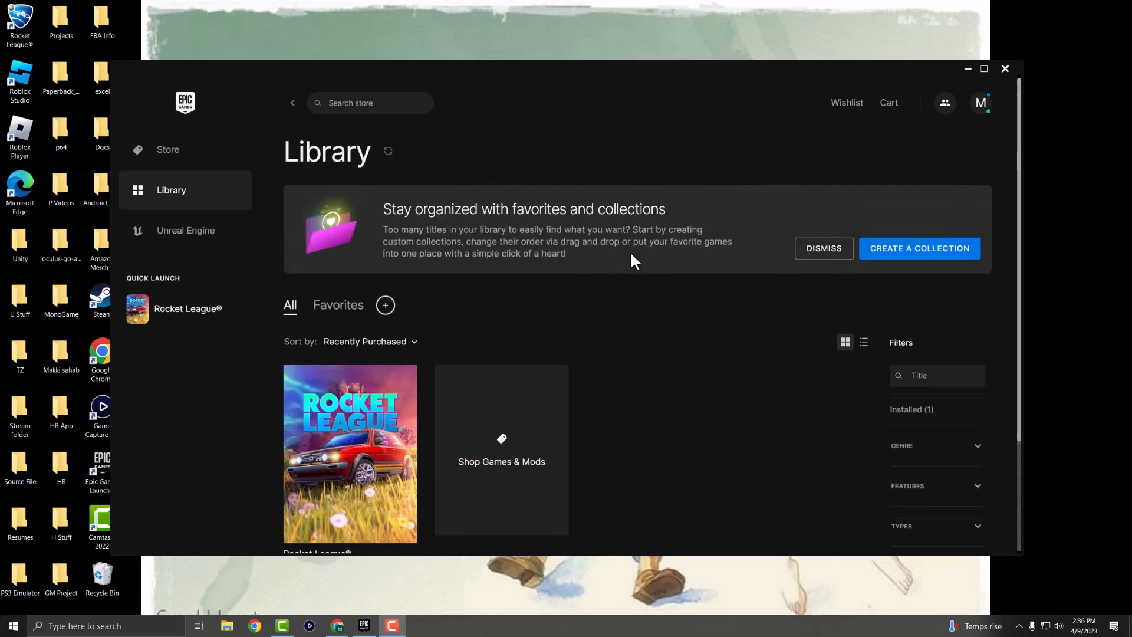
Close the Epic Games Launcher window from its title bar
left_click(967, 68)
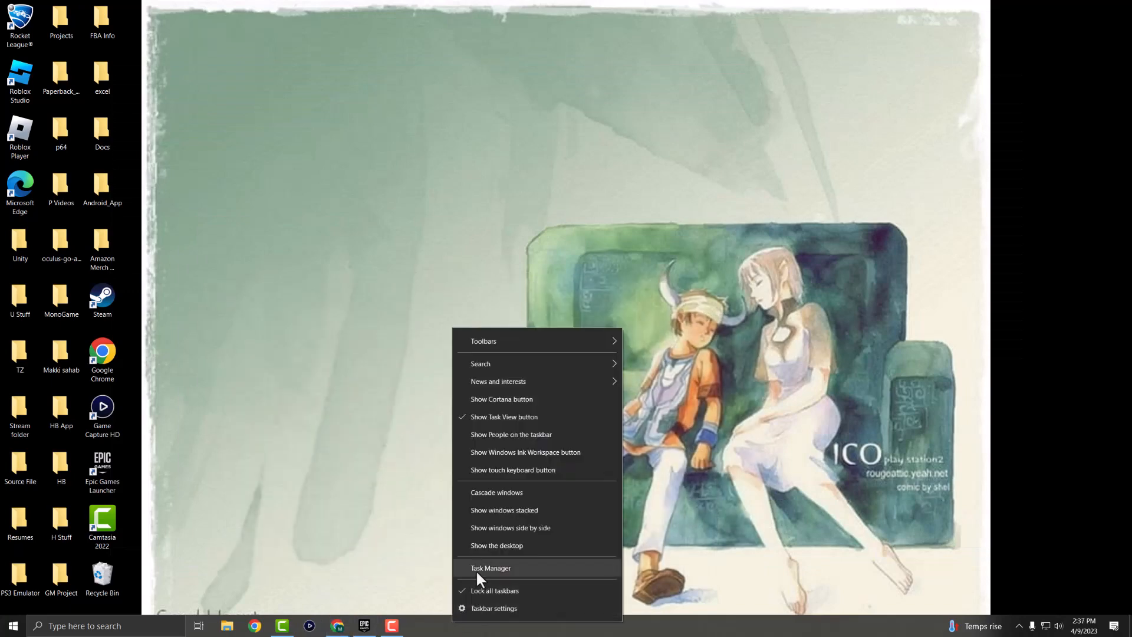
End the EpicGamesLauncher process in Task Manager and close Task Manager
left_click(491, 567)
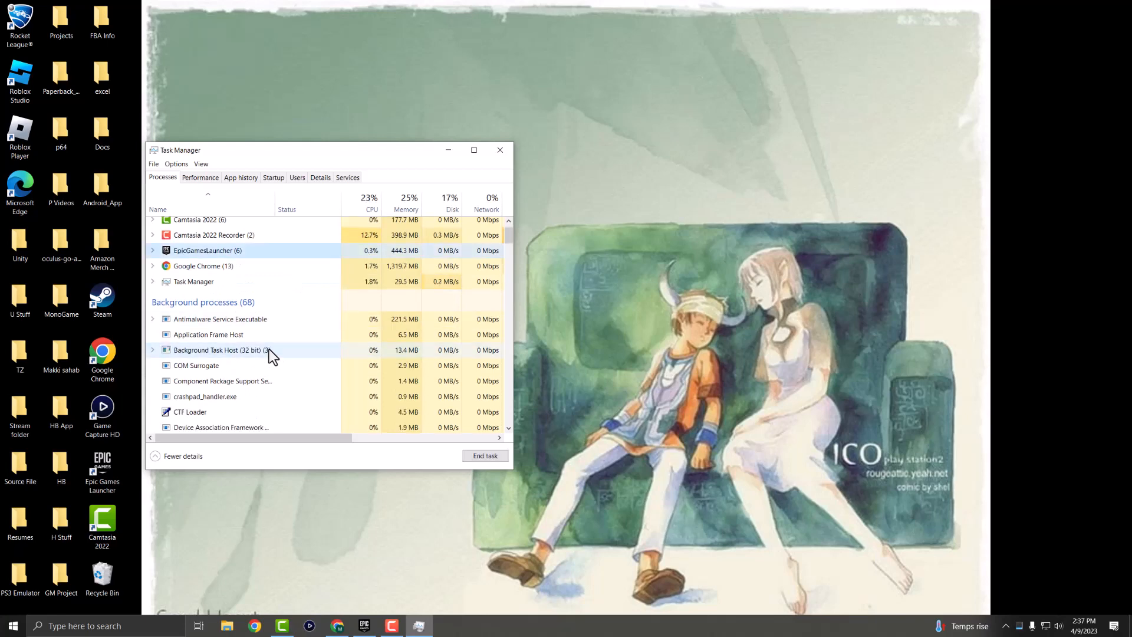
right_click(208, 276)
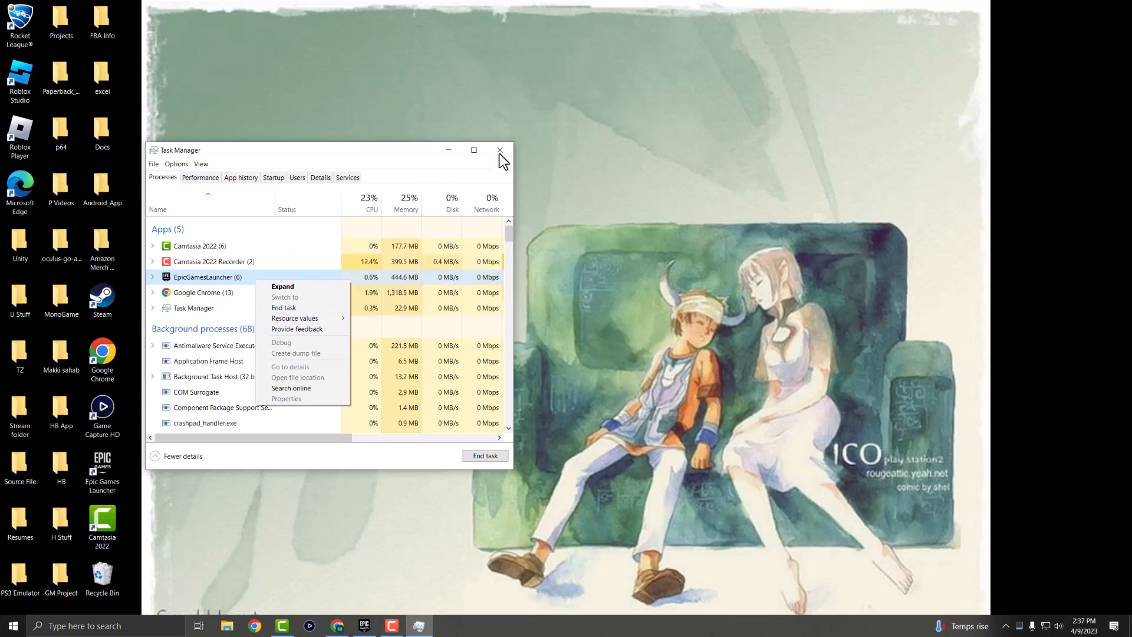
left_click(498, 150)
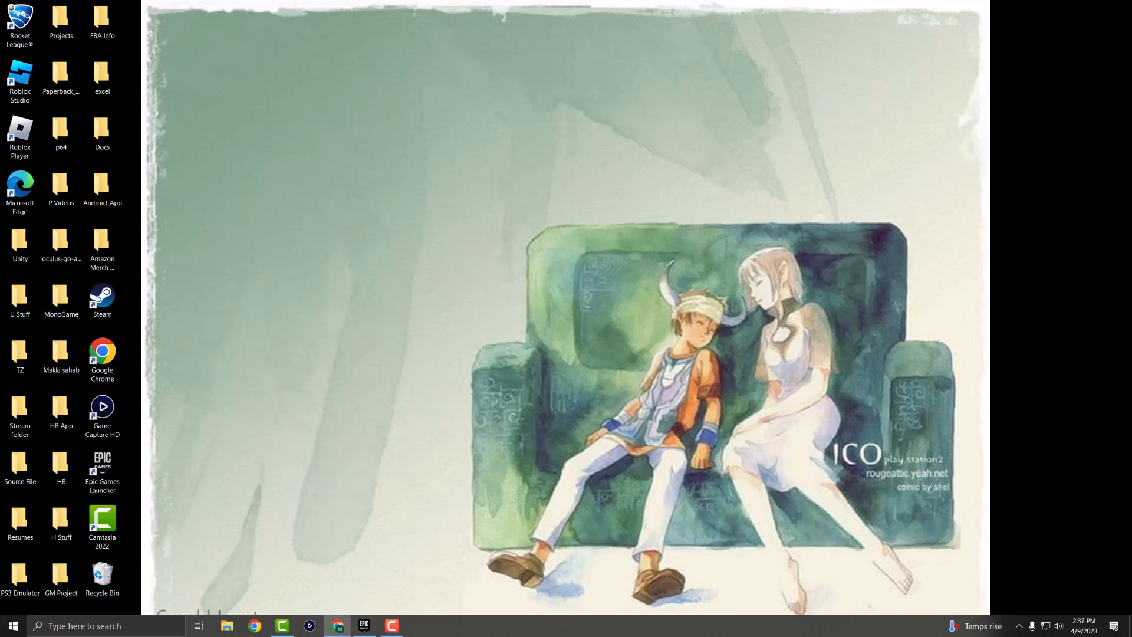
Run %localappdata% to show the Local AppData folder in File Explorer
left_click(13, 625)
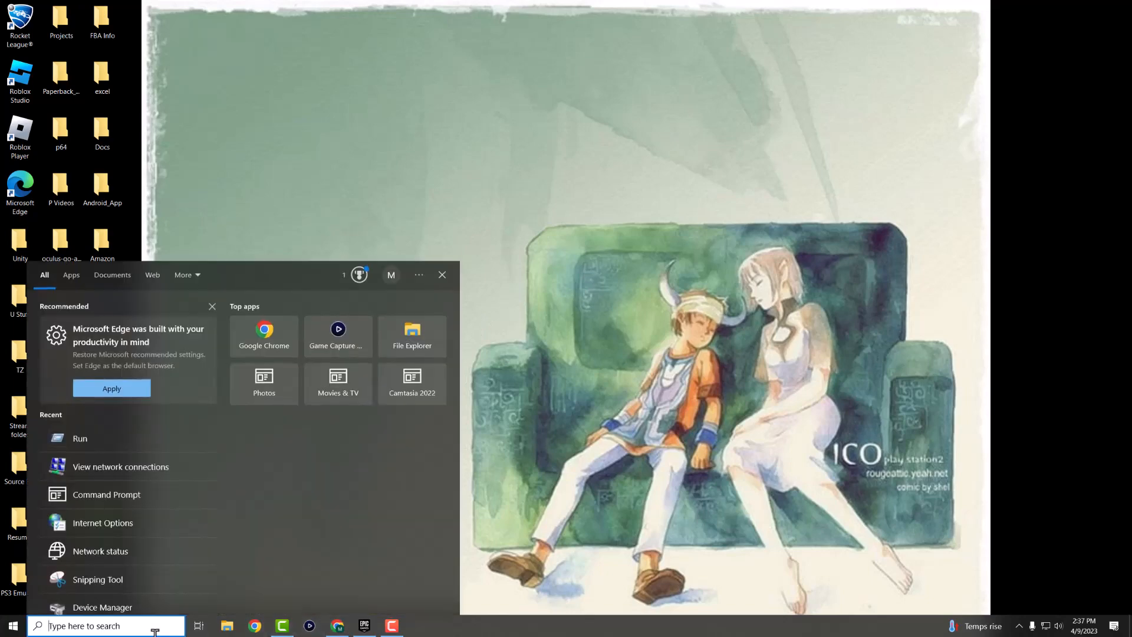
left_click(79, 438)
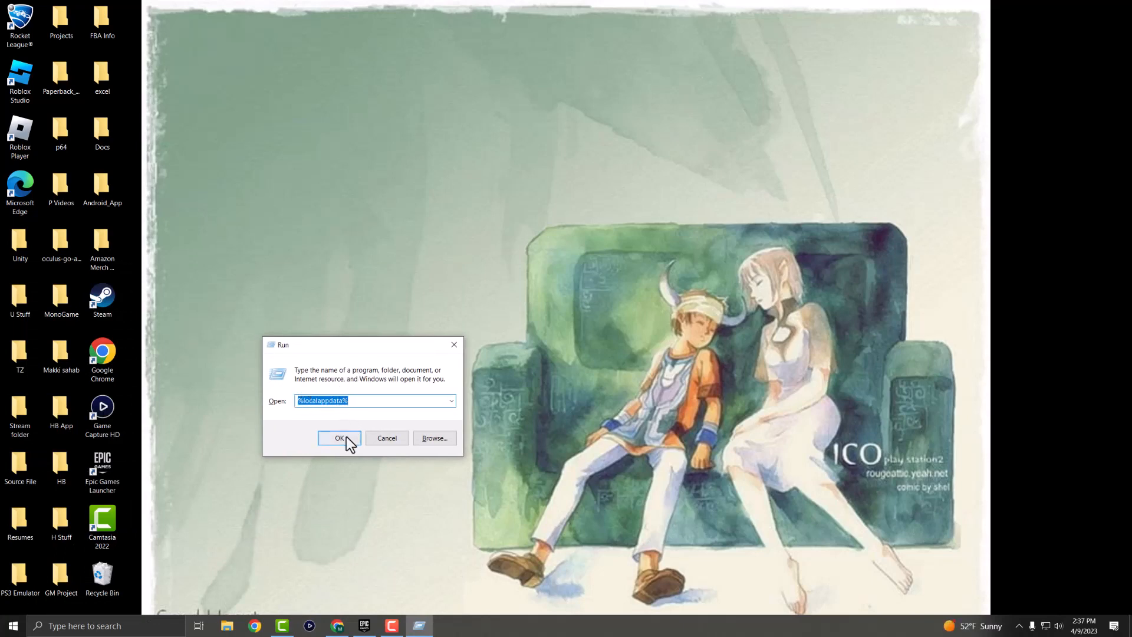
left_click(340, 438)
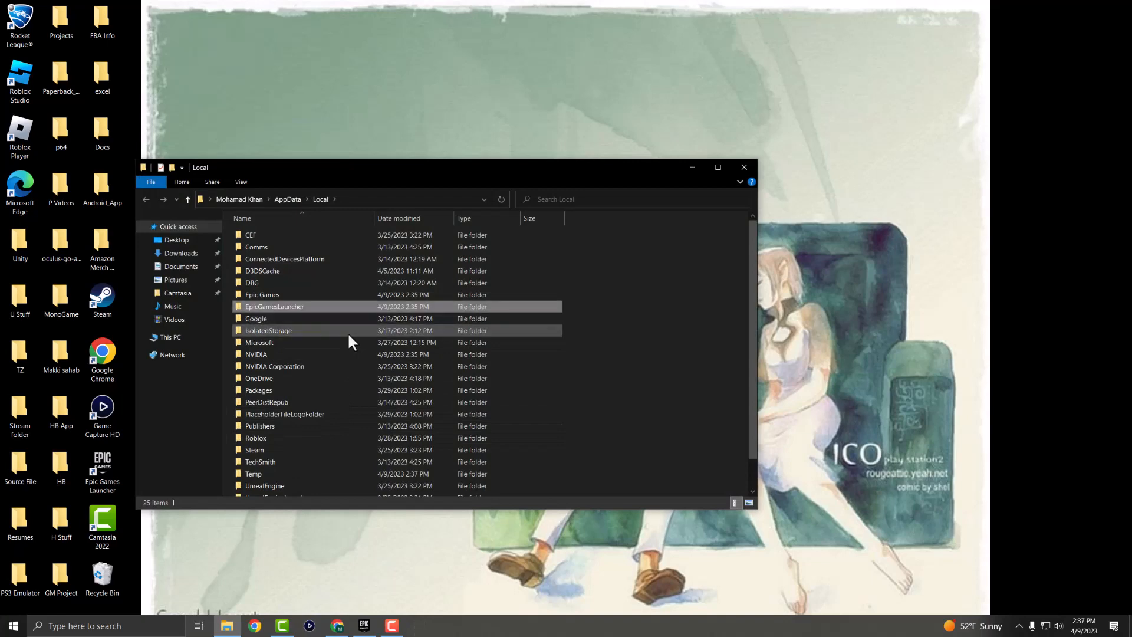
Locate the Webcache folder inside EpicGamesLauncher, then close File Explorer
double_click(275, 307)
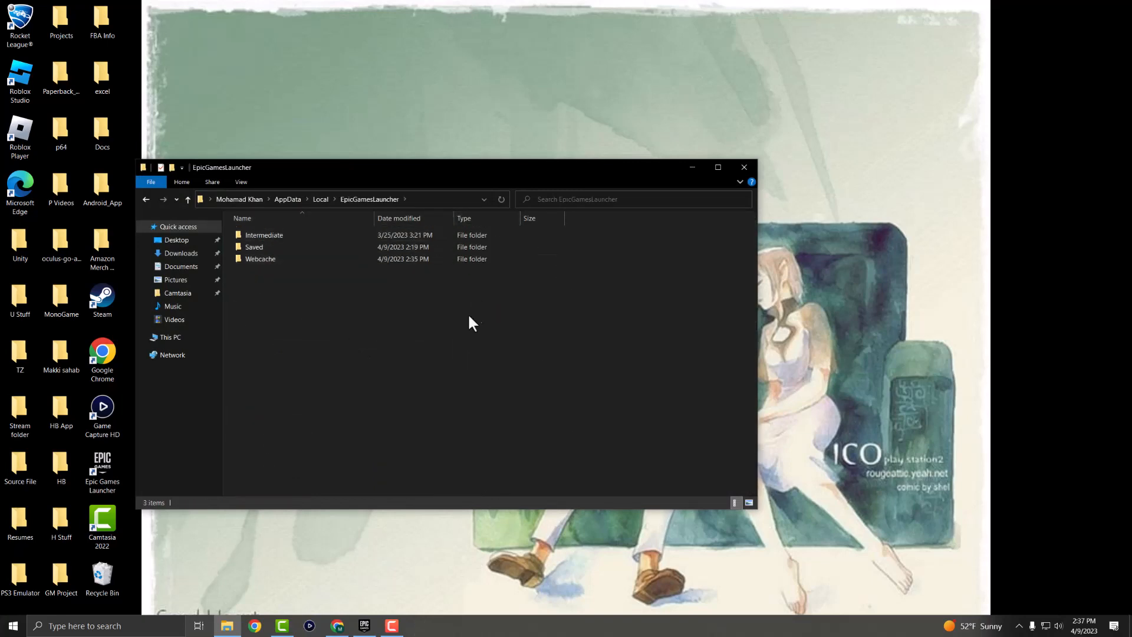
left_click(260, 258)
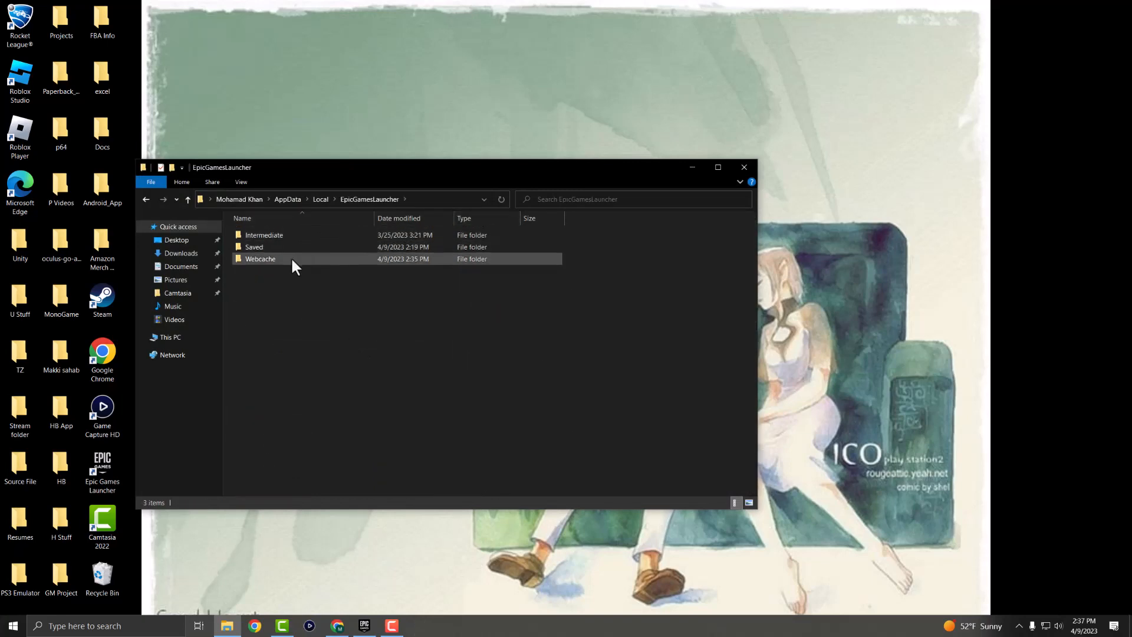
left_click(260, 258)
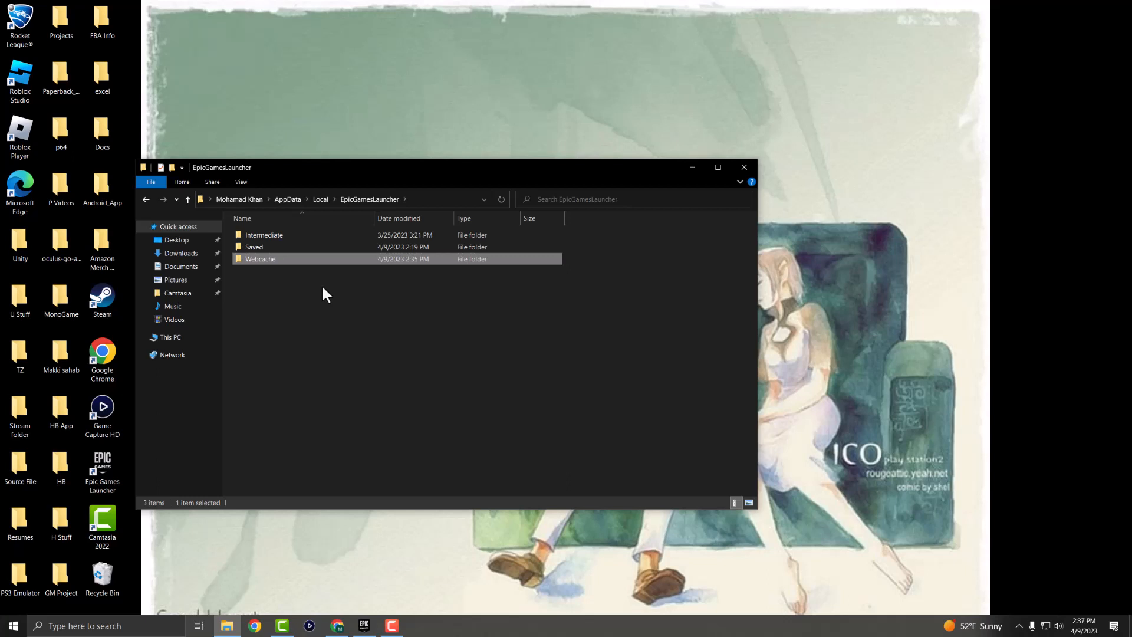
mouse_move(343, 303)
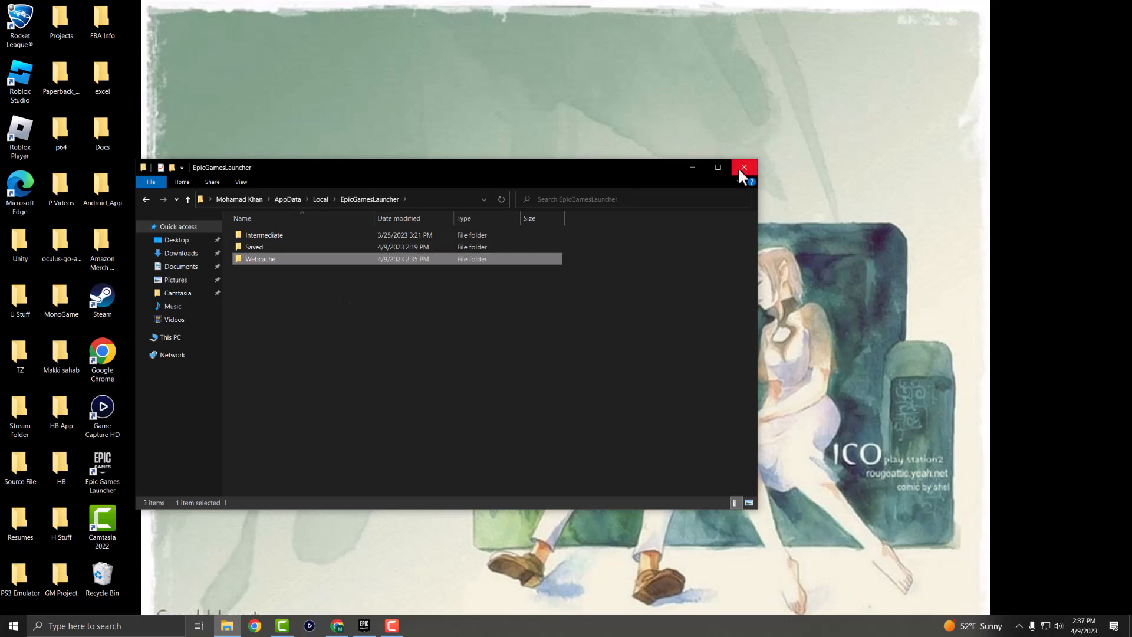
left_click(744, 167)
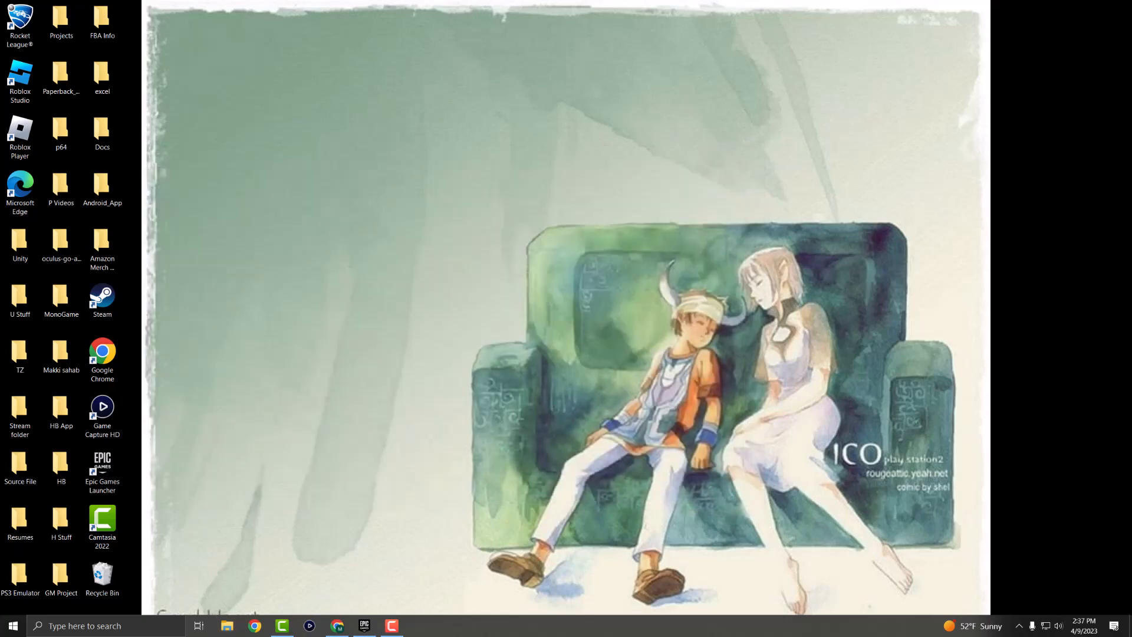
Relaunch Epic Games and bring up Rocket League's Manage panel from its ... menu
left_click(364, 624)
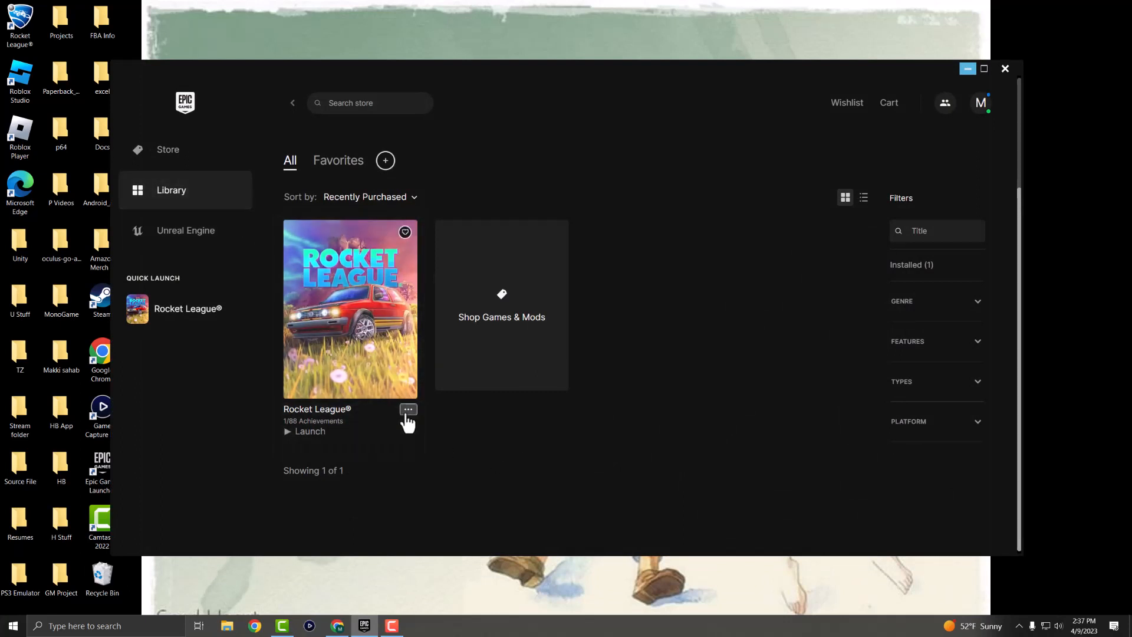
left_click(408, 409)
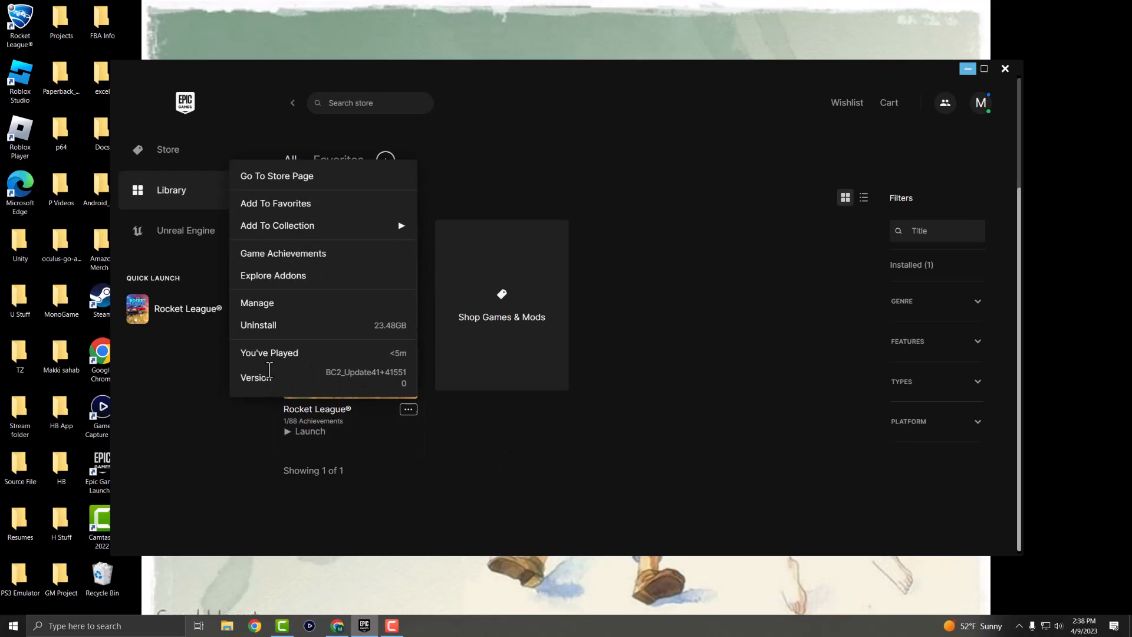
mouse_move(279, 303)
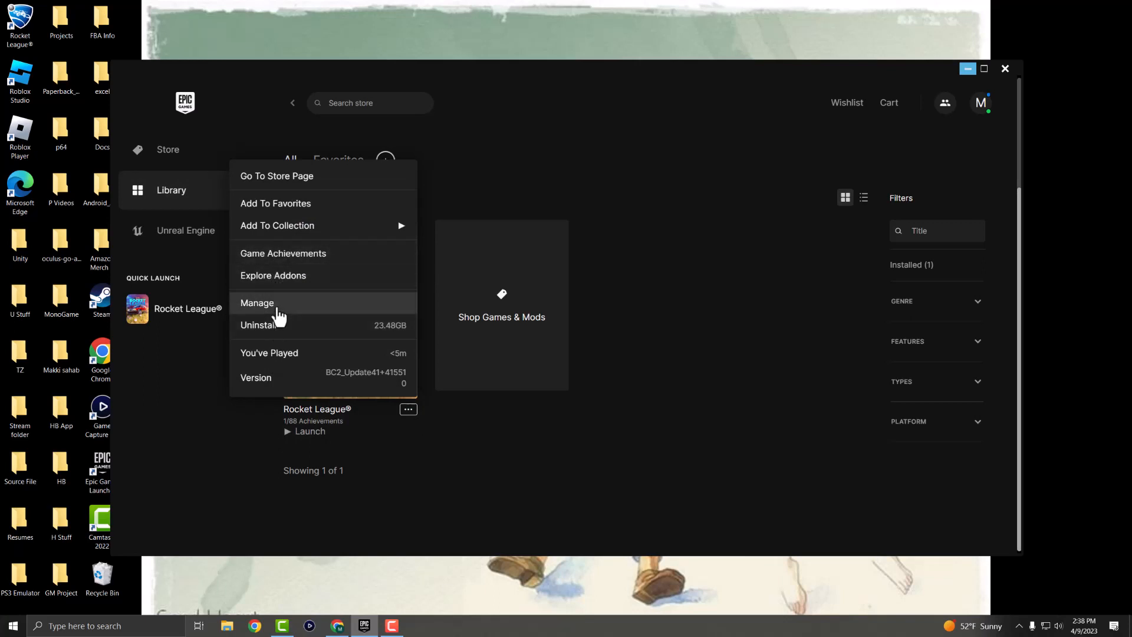
left_click(257, 303)
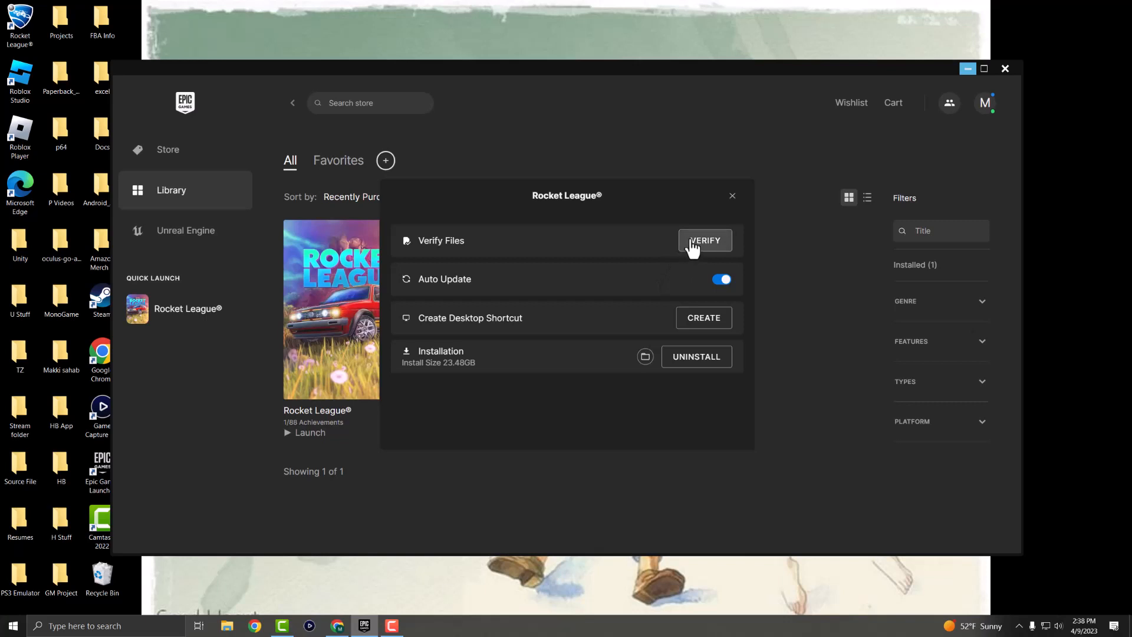
Start verifying Rocket League's files, then go to the Store's Discover page
left_click(704, 240)
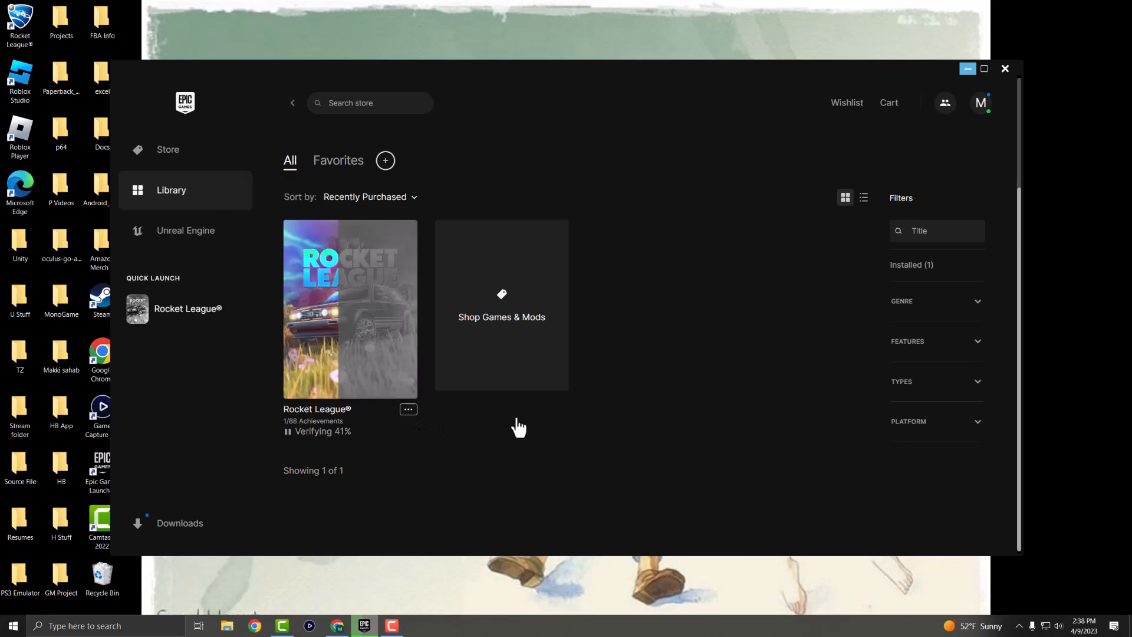
left_click(167, 150)
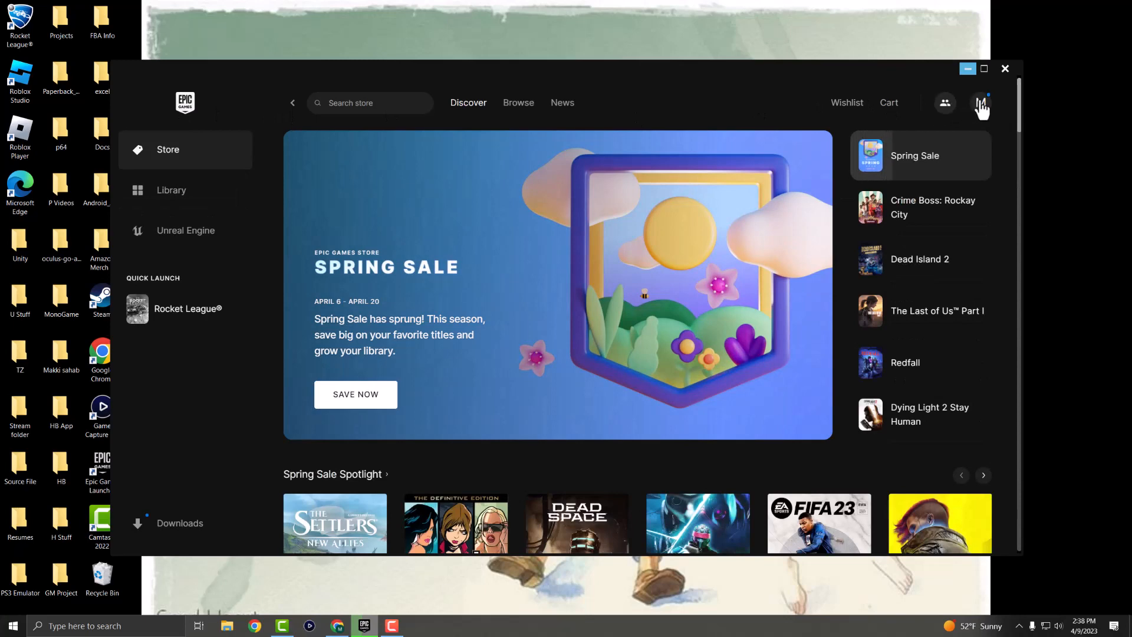
Go to launcher Settings via the profile menu and scroll to Troubleshoot
left_click(979, 102)
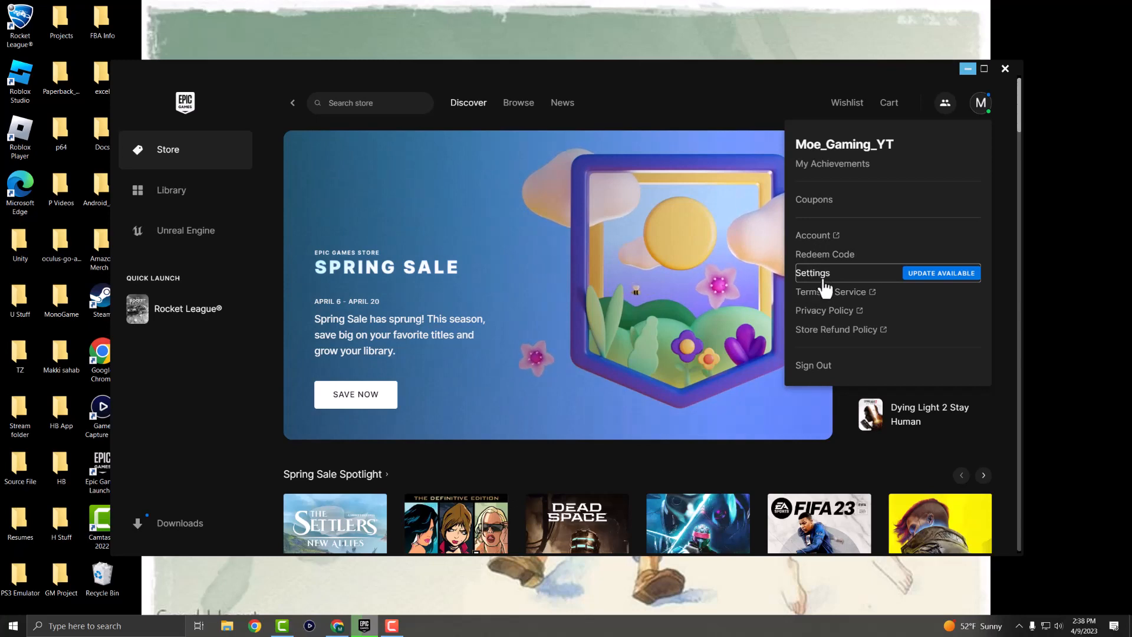
left_click(811, 272)
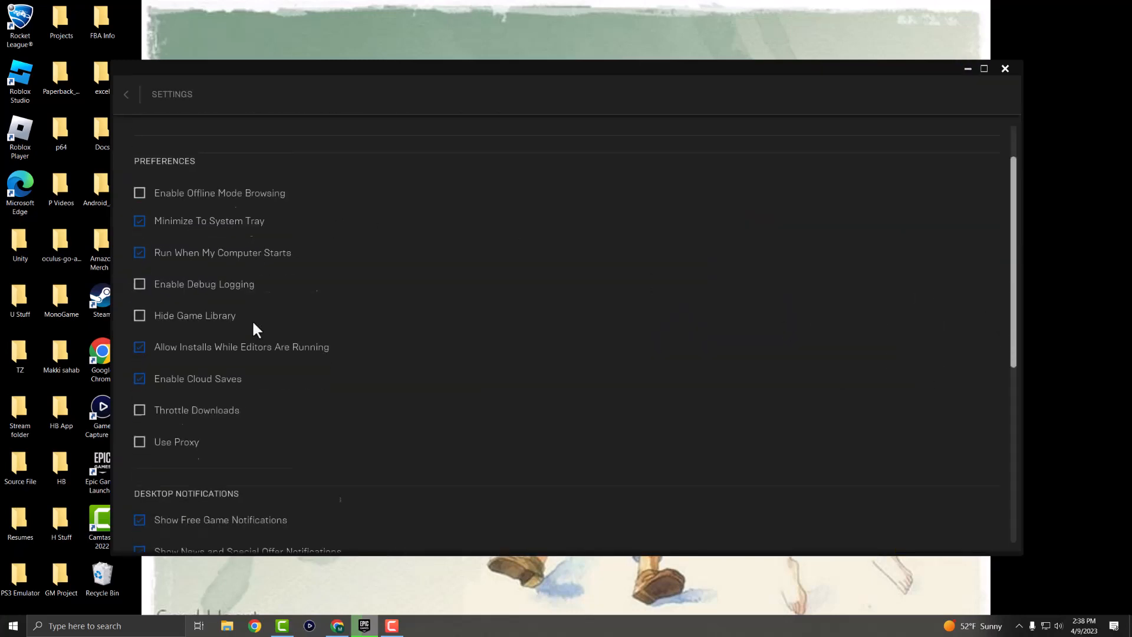
scroll("down", 3)
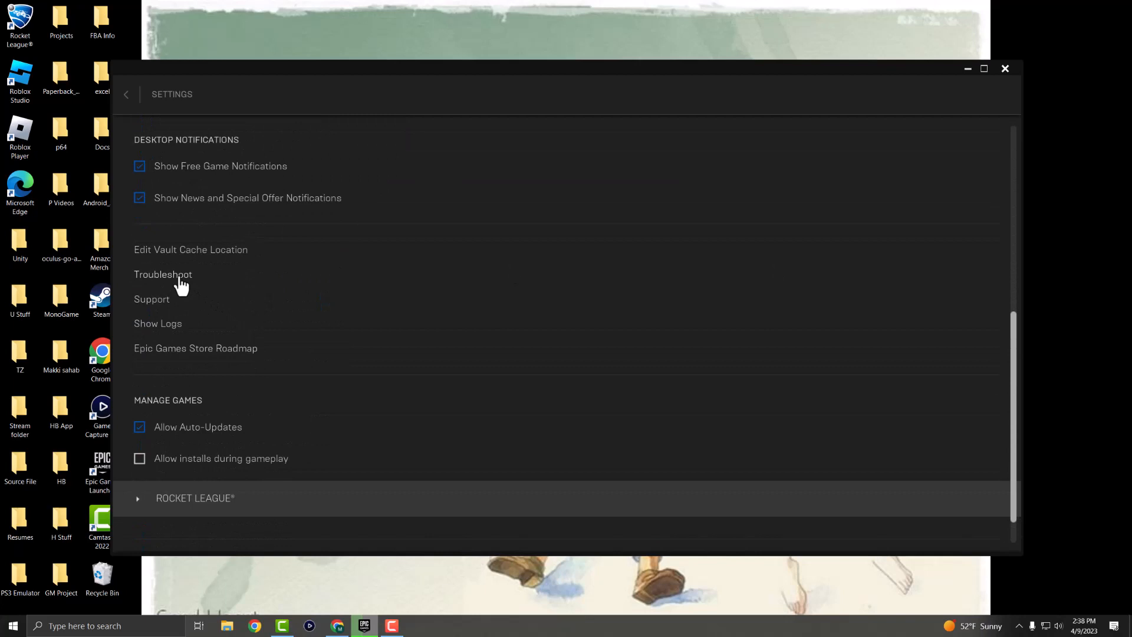
mouse_move(179, 289)
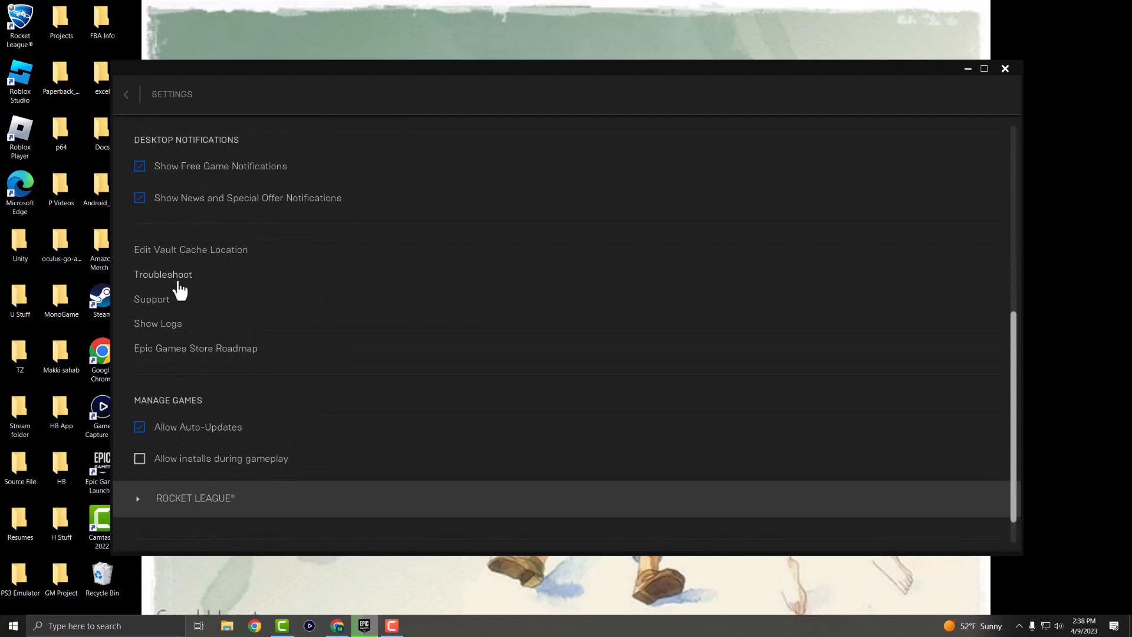
mouse_move(188, 285)
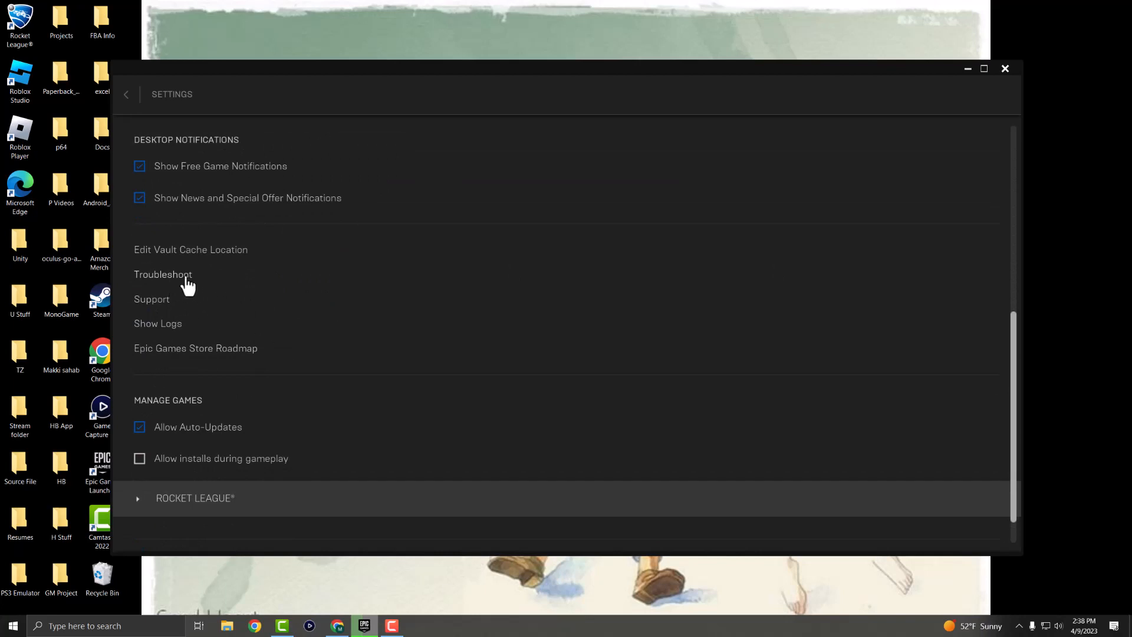
Run Troubleshoot and review the passed Regional Endpoints and Requirements results
left_click(163, 274)
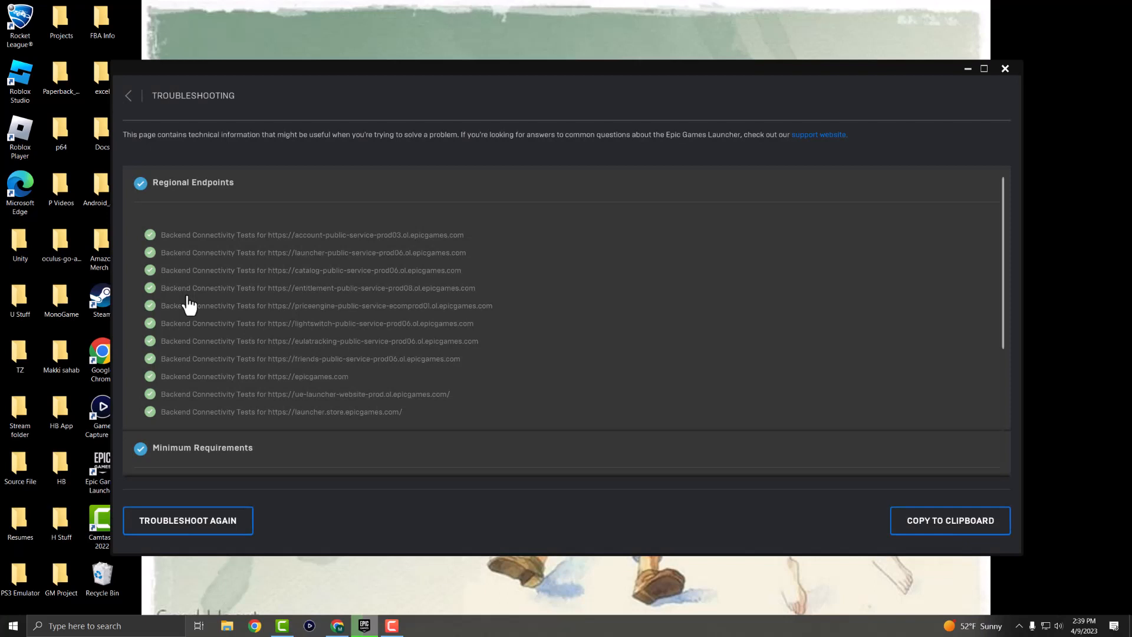
mouse_move(354, 299)
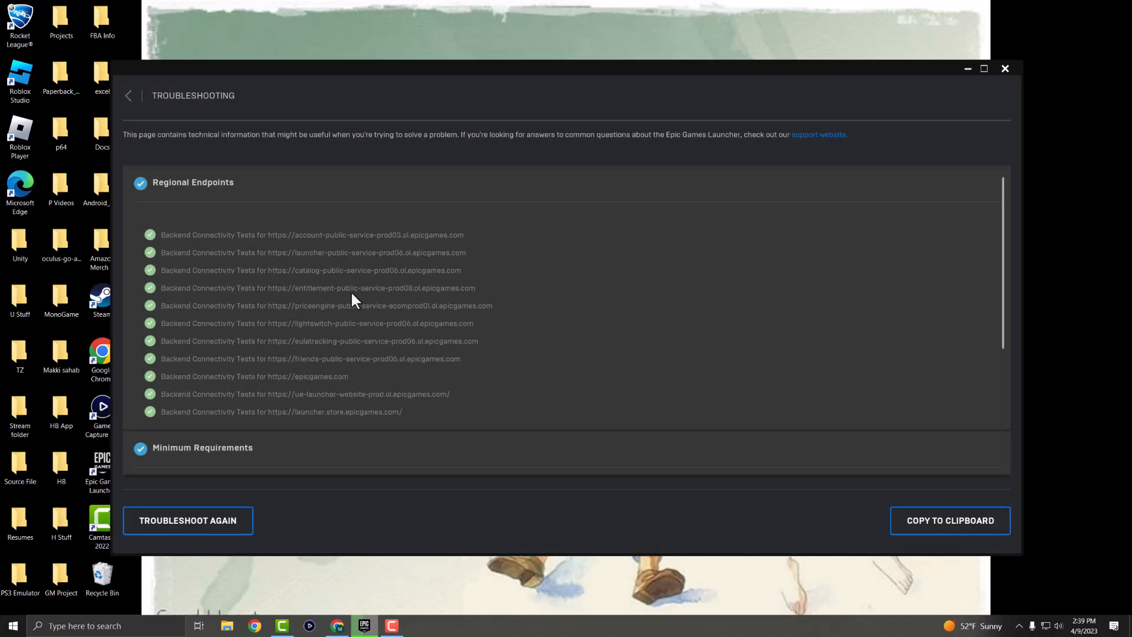
scroll("down", 3)
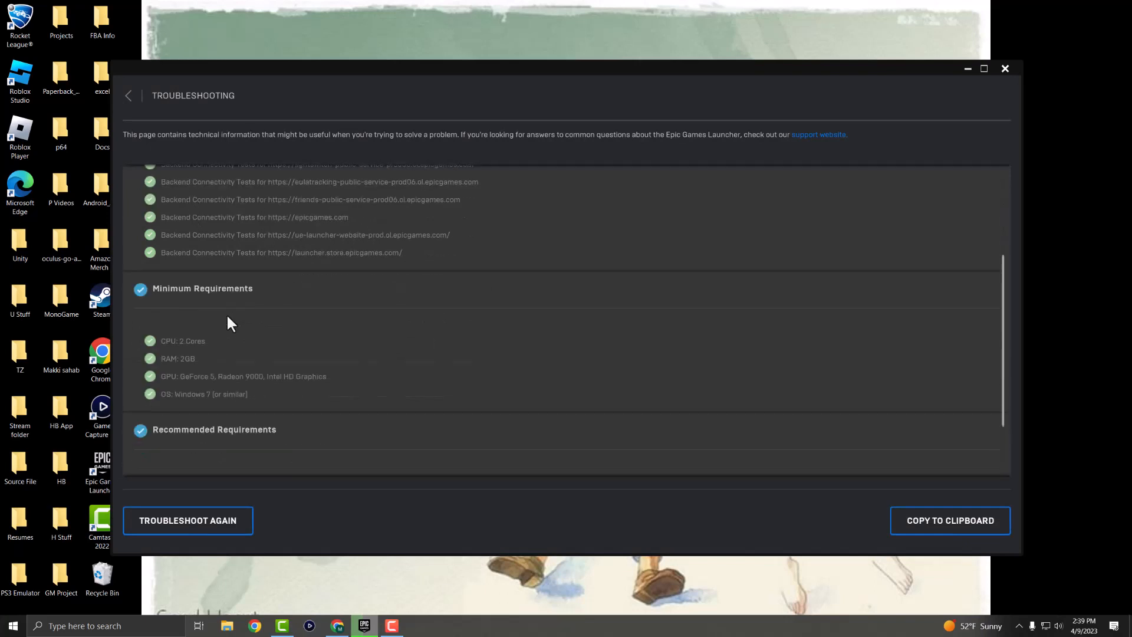
scroll("down", 3)
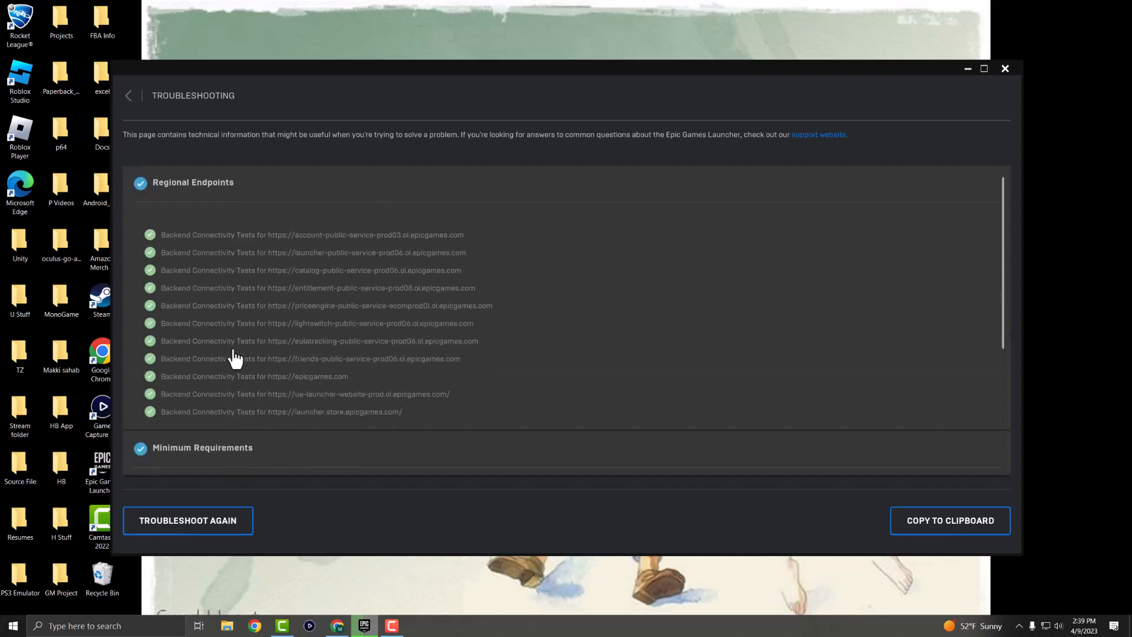
scroll("down", 3)
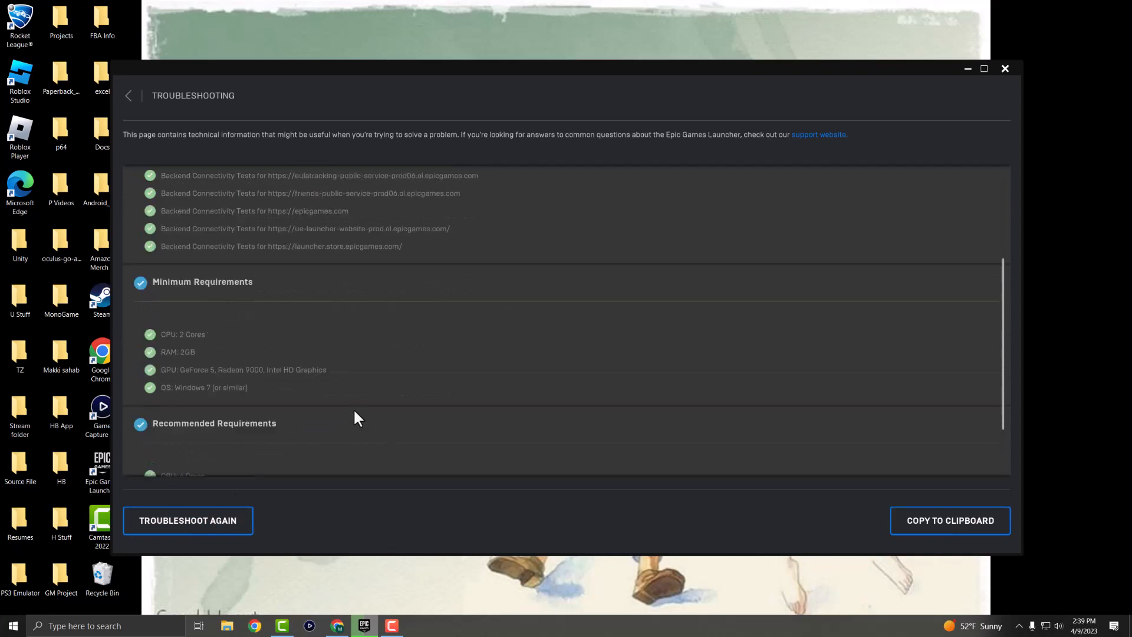
scroll("up", 3)
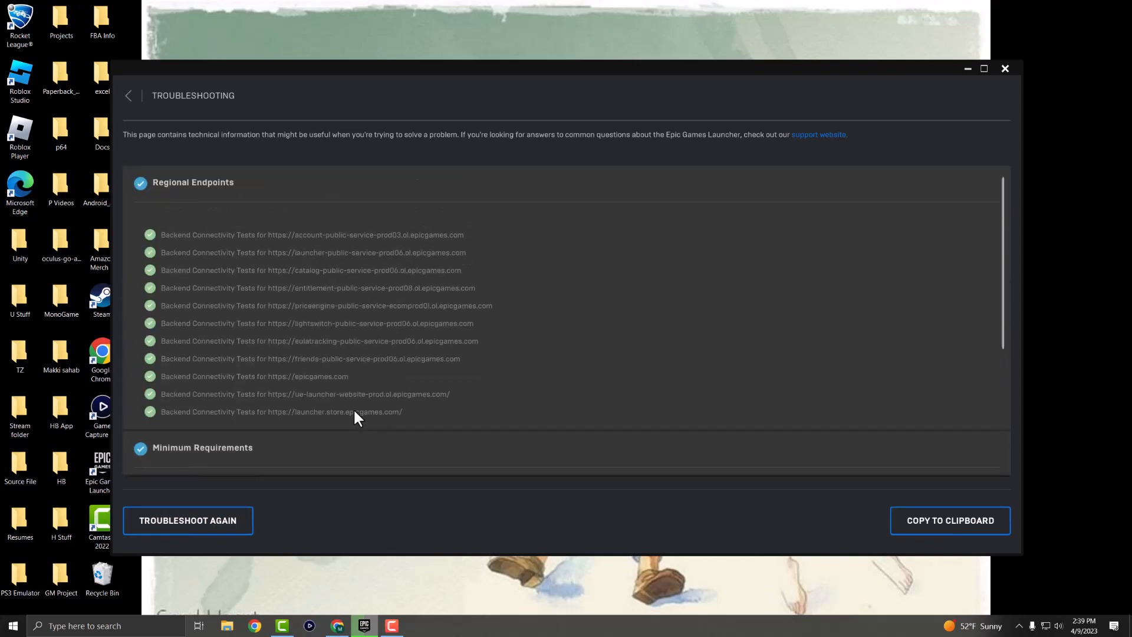